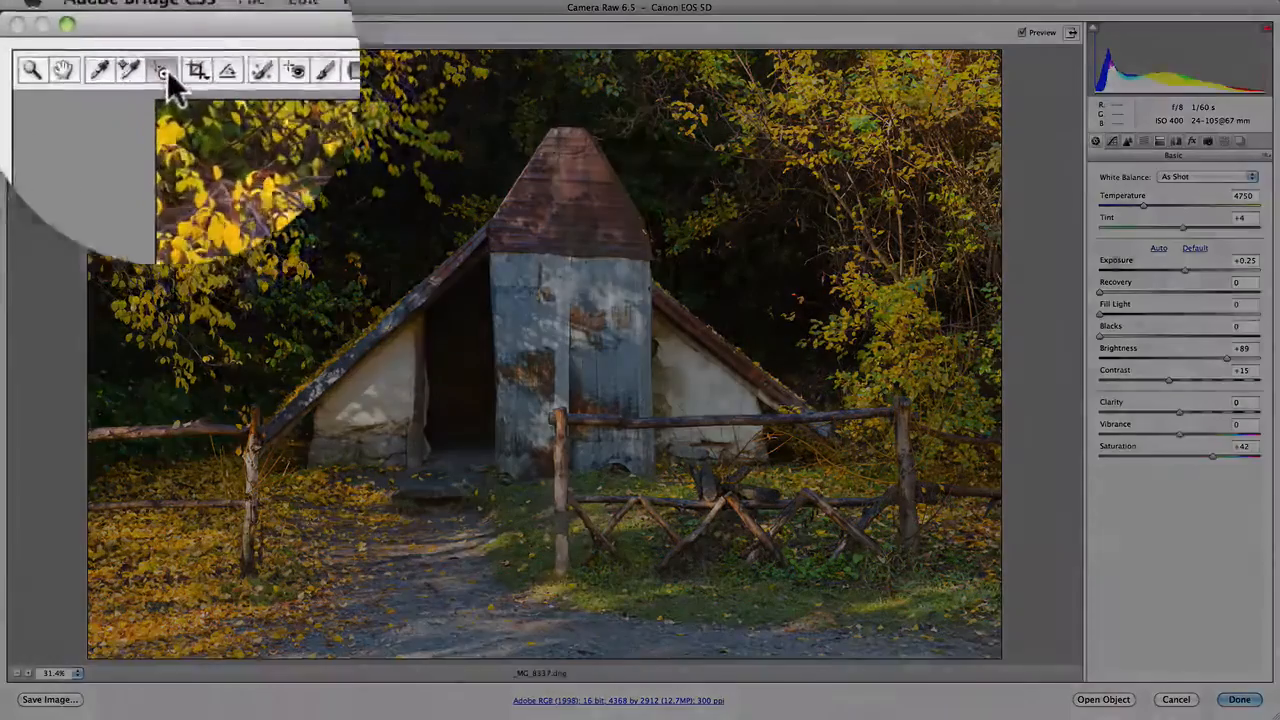
- Switch the Targeted Adjustment tool to Parametric Curve mode
{"action": "left_click", "coordinate": [180, 74]}
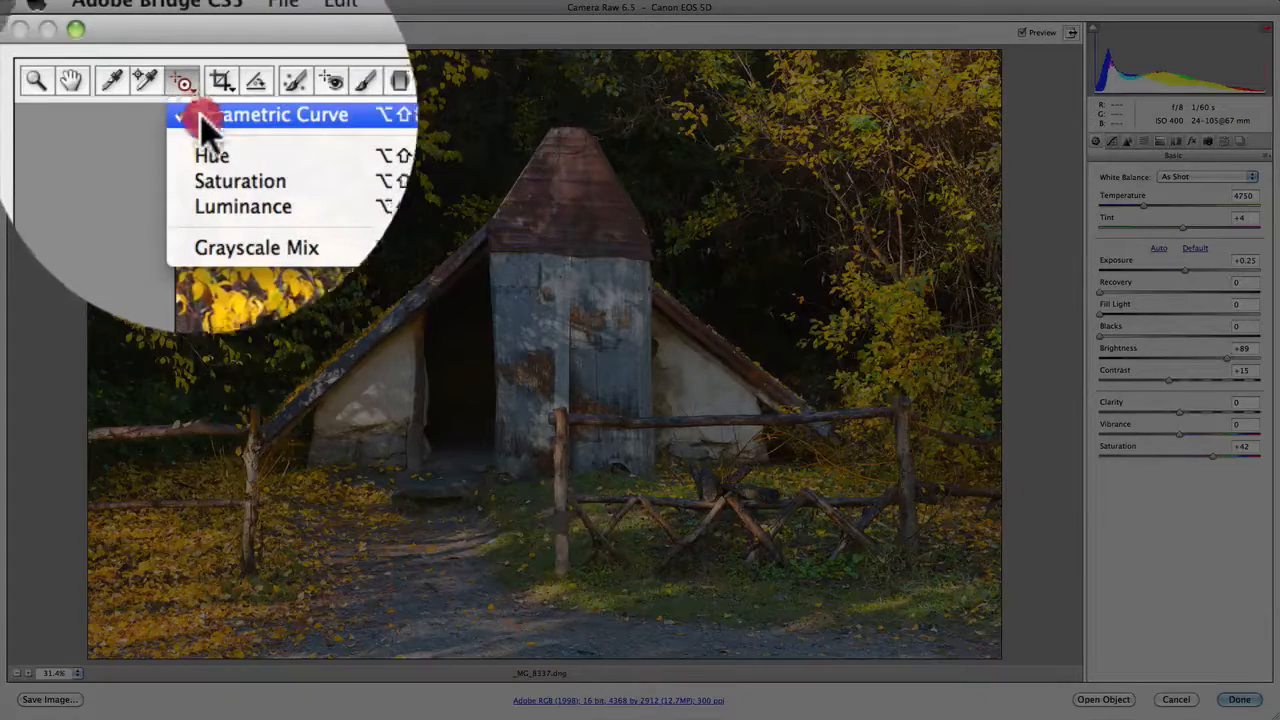
{"action": "mouse_move", "coordinate": [210, 206]}
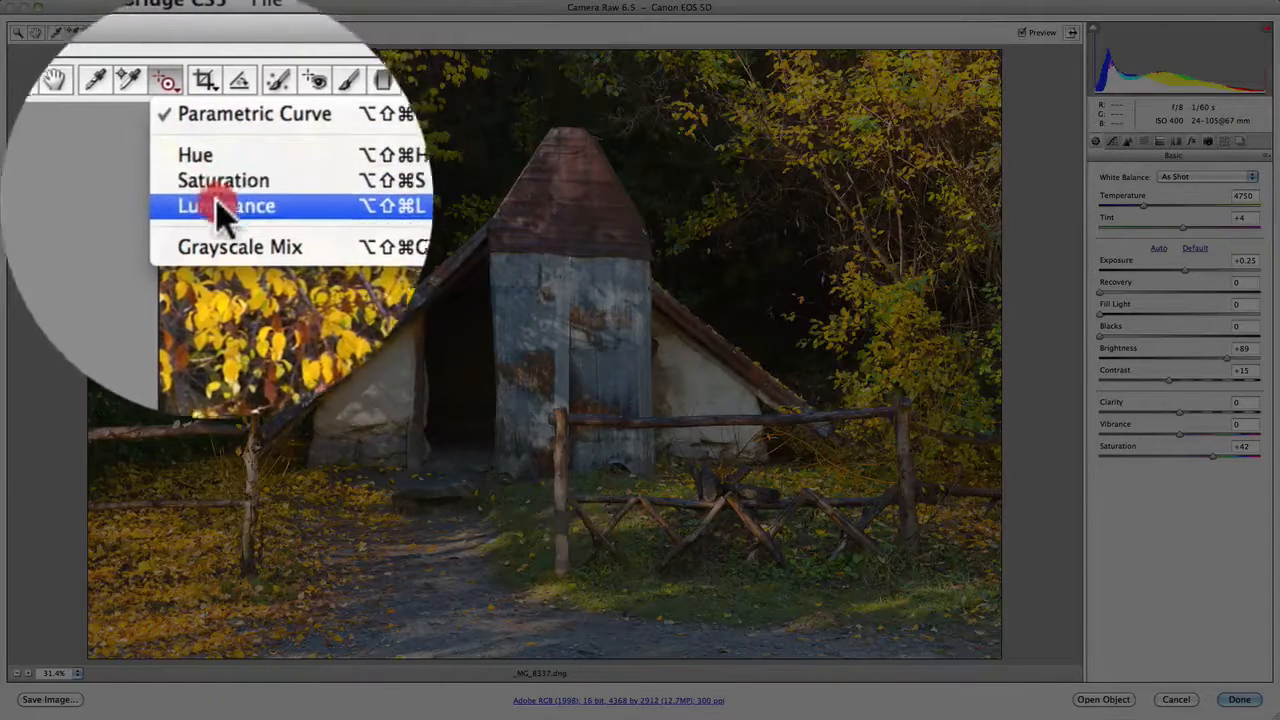
{"action": "mouse_move", "coordinate": [224, 218]}
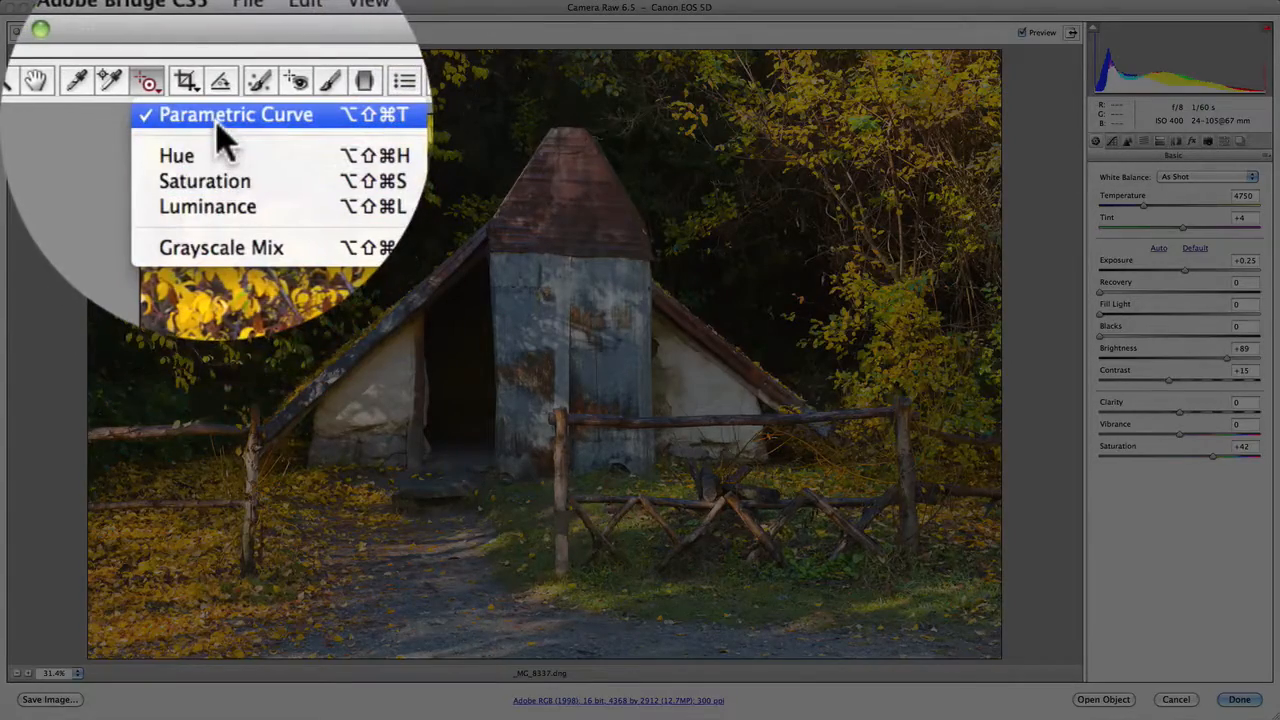
{"action": "left_click", "coordinate": [240, 114]}
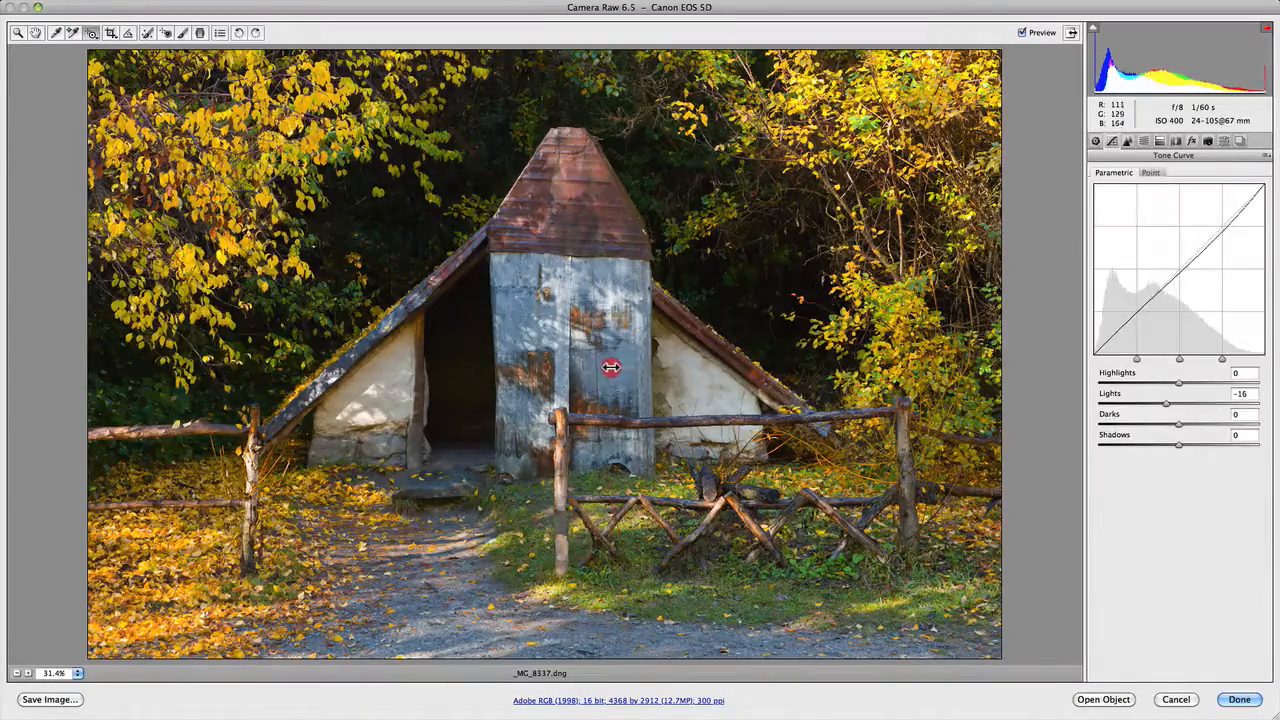
- Drag on the hut wall to first darken, then strongly brighten the Lights curve region
{"action": "left_click_drag", "start_coordinate": [1166, 404], "coordinate": [1144, 404]}
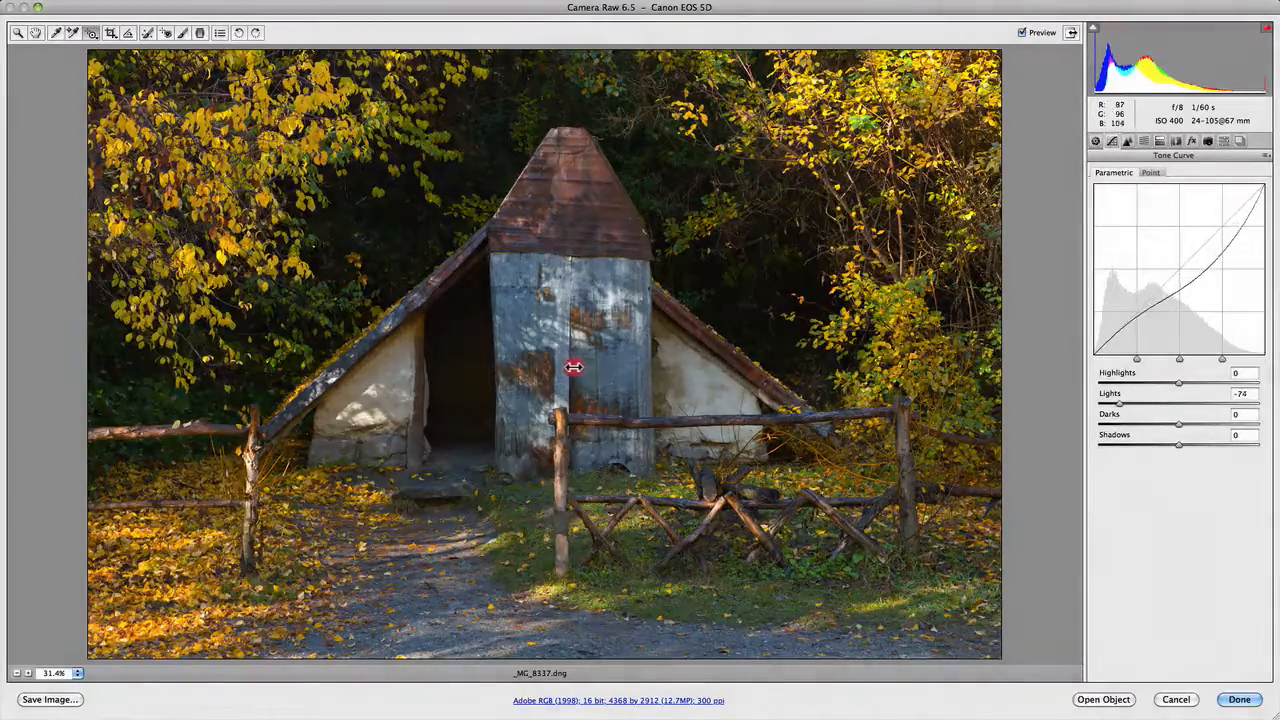
{"action": "left_click_drag", "start_coordinate": [1180, 404], "coordinate": [1100, 404]}
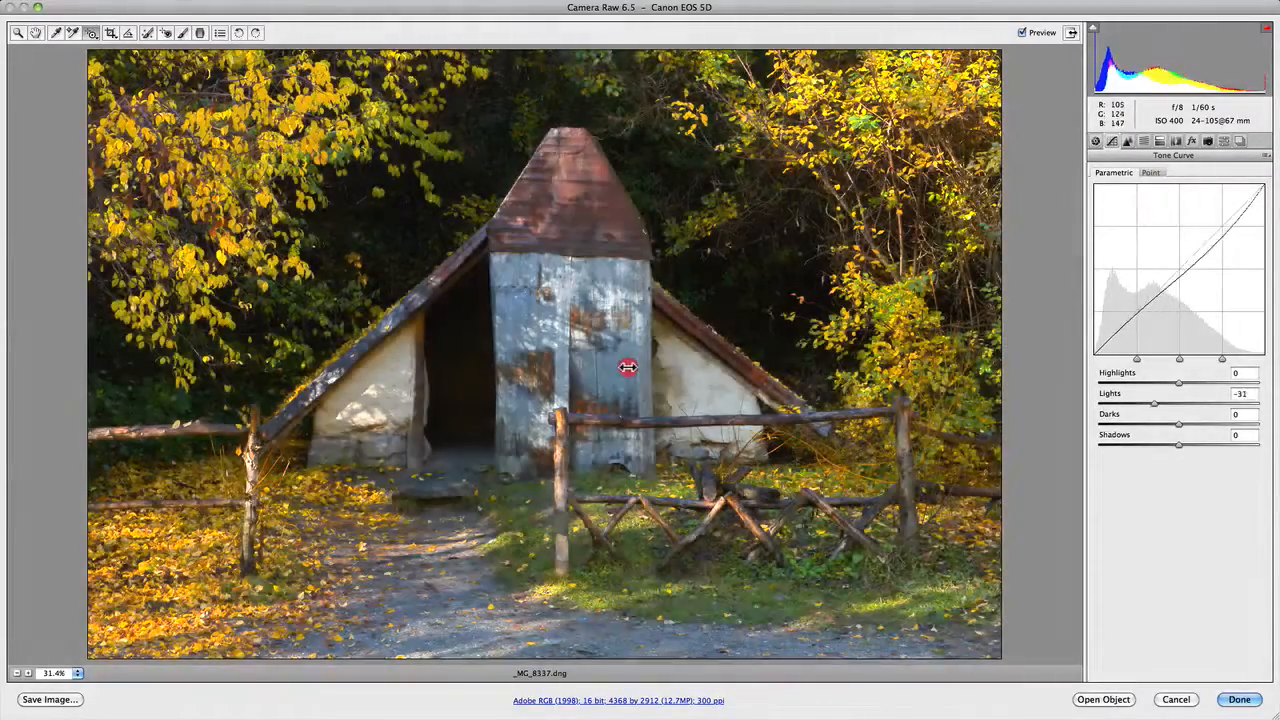
{"action": "left_click_drag", "start_coordinate": [1156, 404], "coordinate": [1228, 404]}
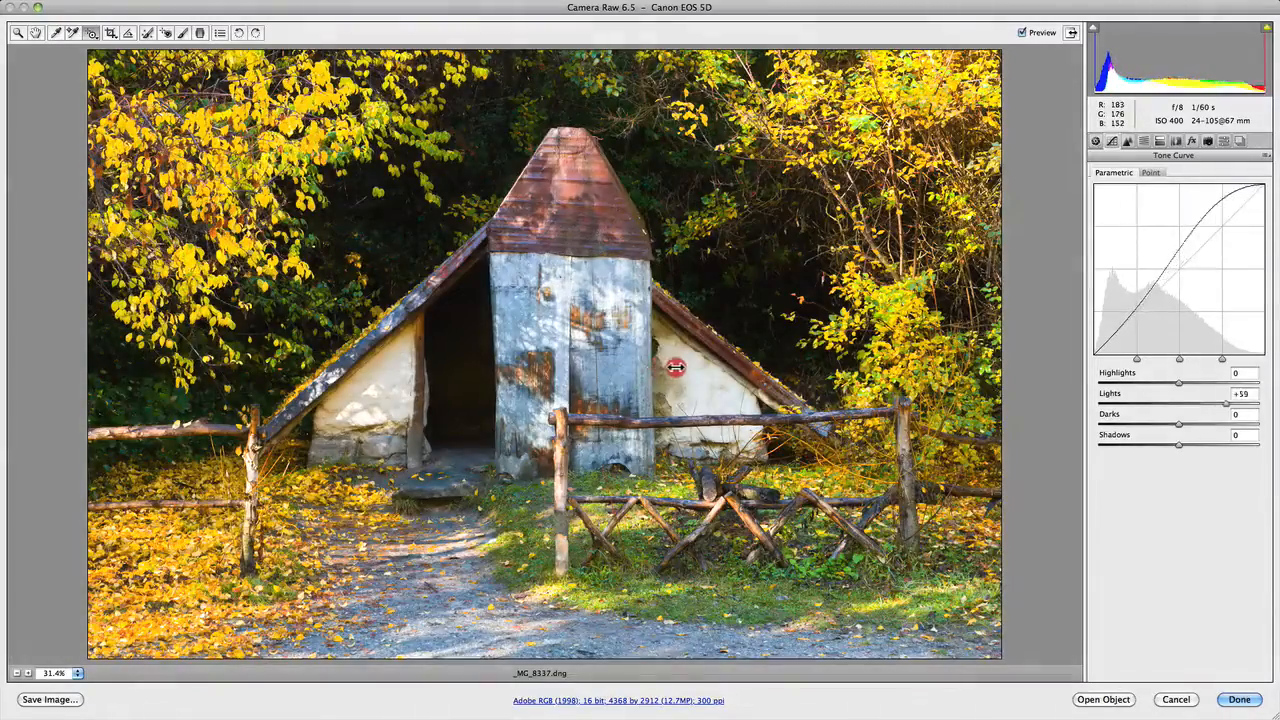
{"action": "left_click_drag", "start_coordinate": [1224, 400], "coordinate": [1256, 400]}
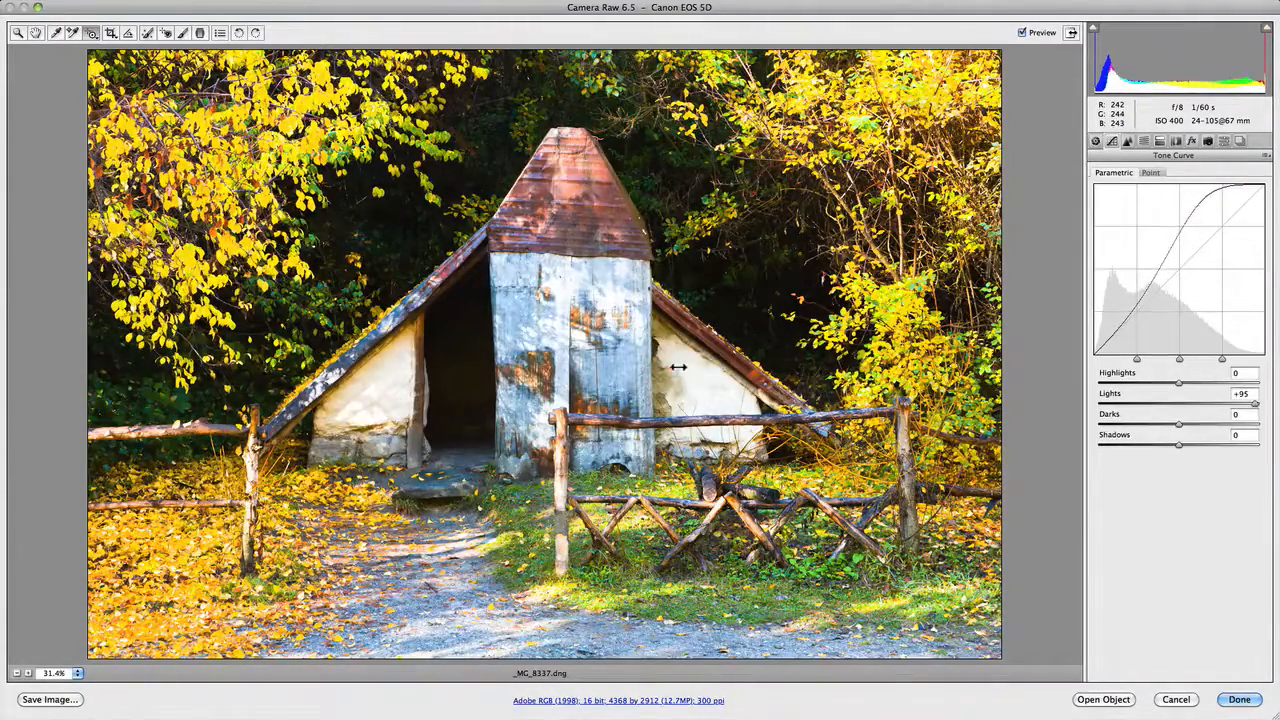
{"action": "left_click_drag", "start_coordinate": [1244, 392], "coordinate": [1232, 392]}
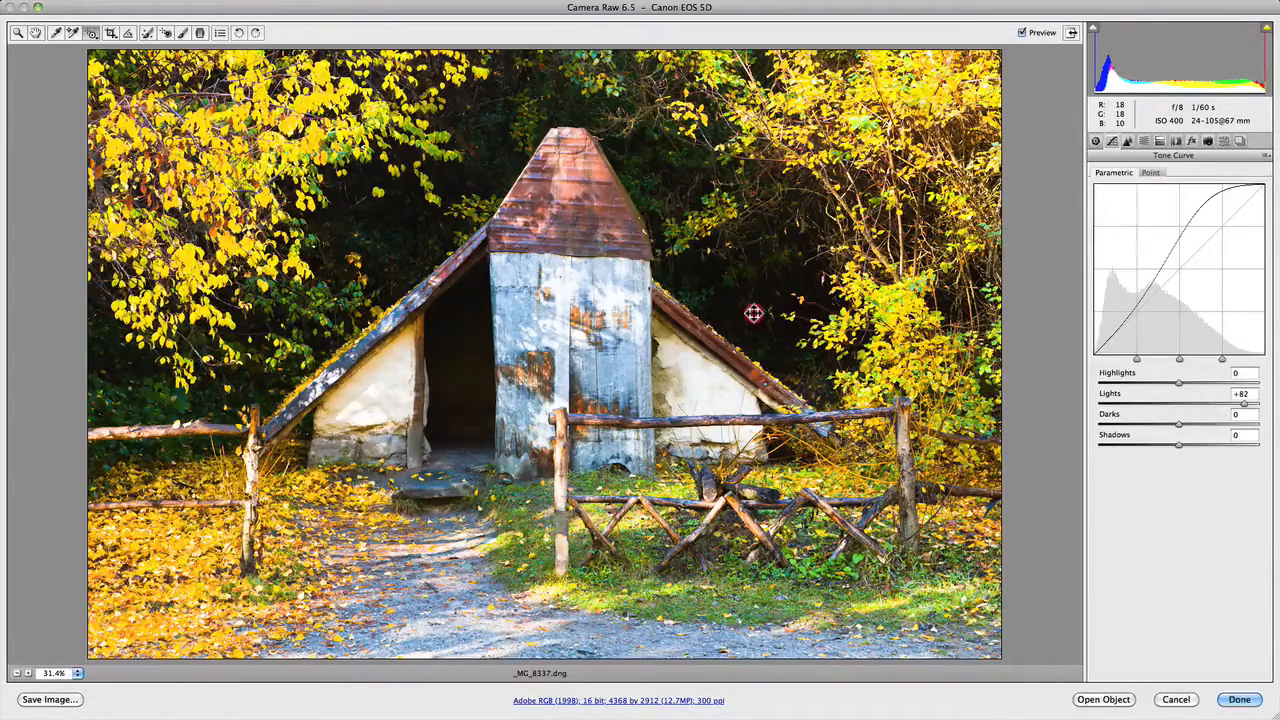
- Drag upward on the dark trees to lift the Shadows curve region strongly
{"action": "left_click_drag", "start_coordinate": [1180, 444], "coordinate": [1188, 444]}
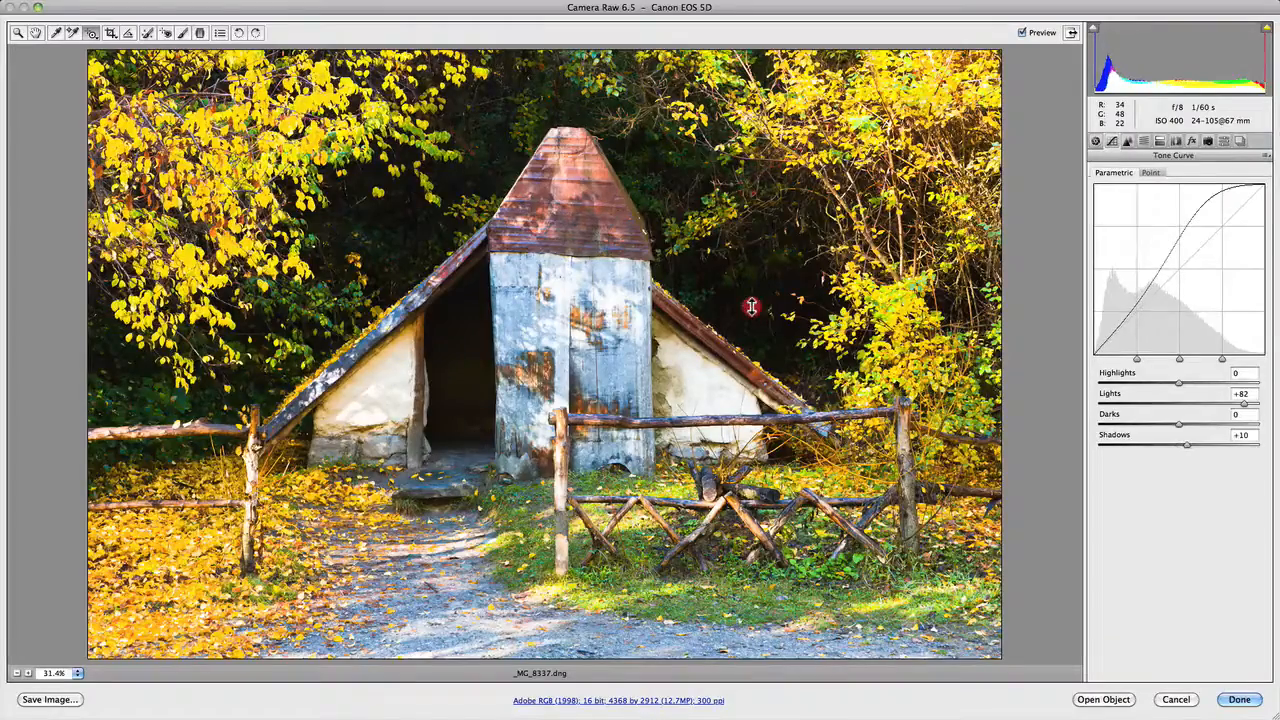
{"action": "left_click_drag", "start_coordinate": [1186, 444], "coordinate": [1212, 444]}
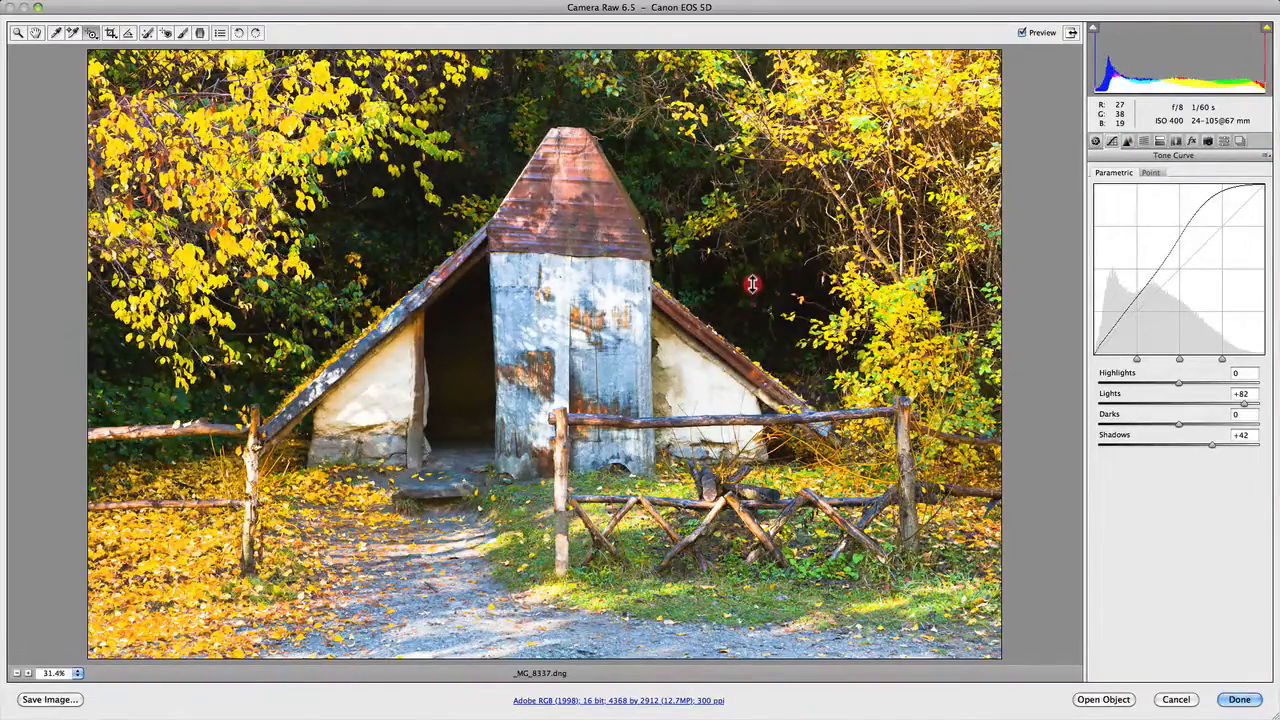
{"action": "left_click_drag", "start_coordinate": [1210, 444], "coordinate": [1248, 444]}
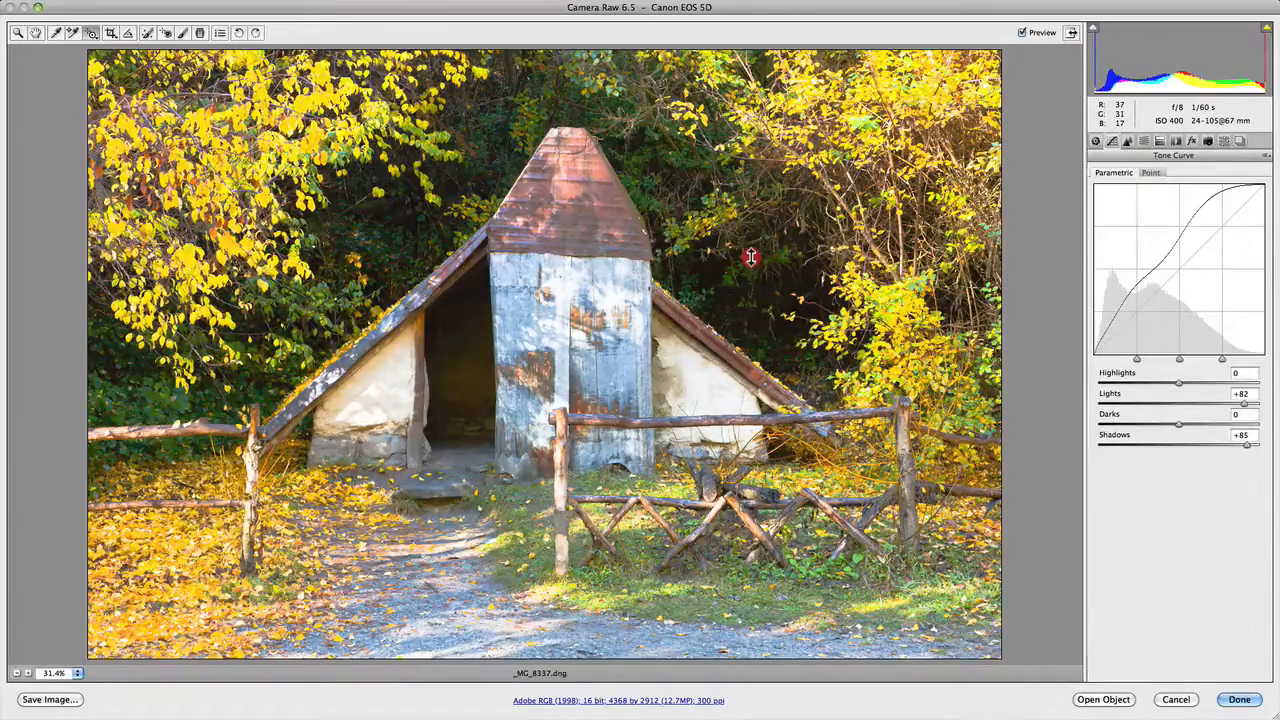
{"action": "left_click_drag", "start_coordinate": [1248, 444], "coordinate": [1246, 444]}
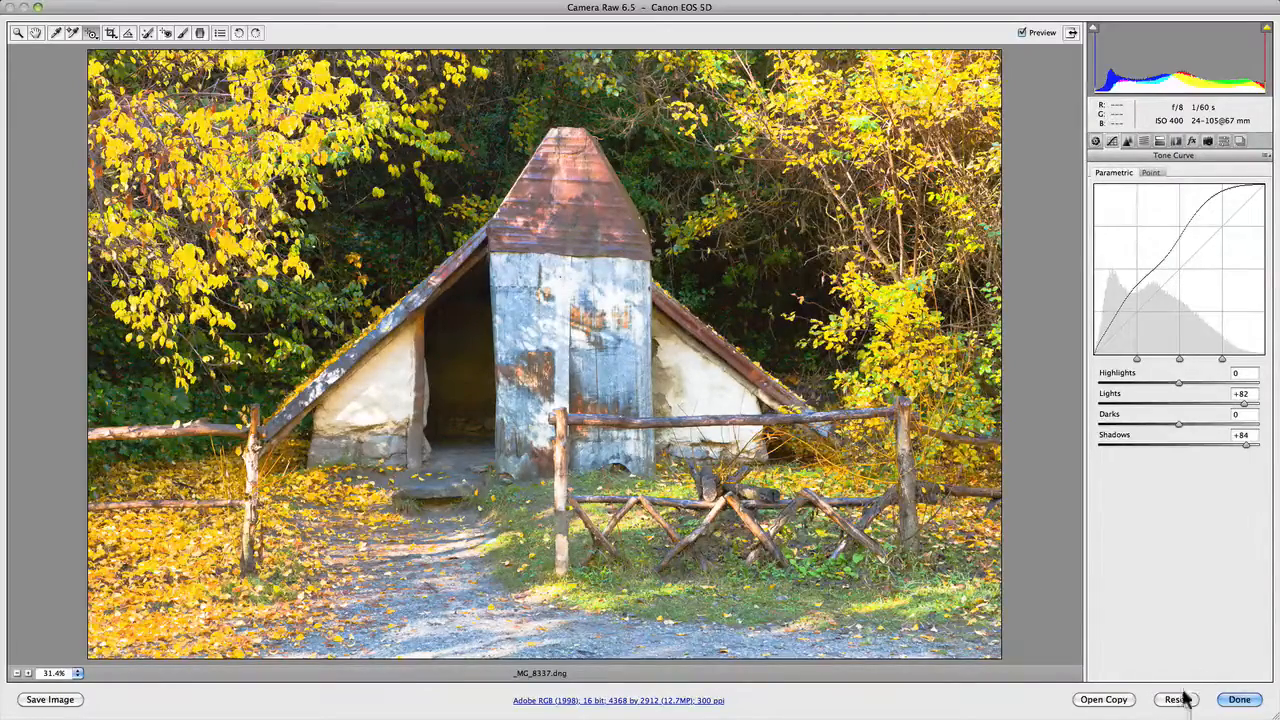
- Reset the curve edits and switch the Targeted Adjustment tool to Hue mode
{"action": "left_click", "coordinate": [1180, 700]}
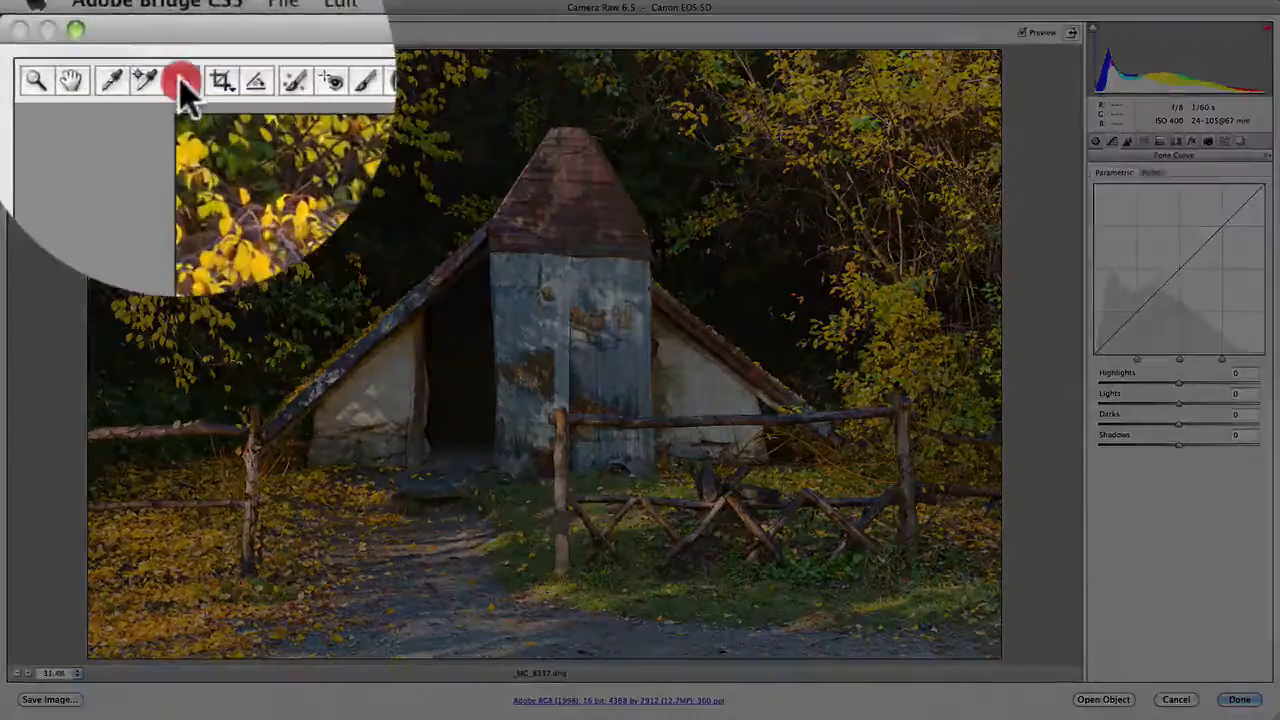
{"action": "left_click", "coordinate": [178, 76]}
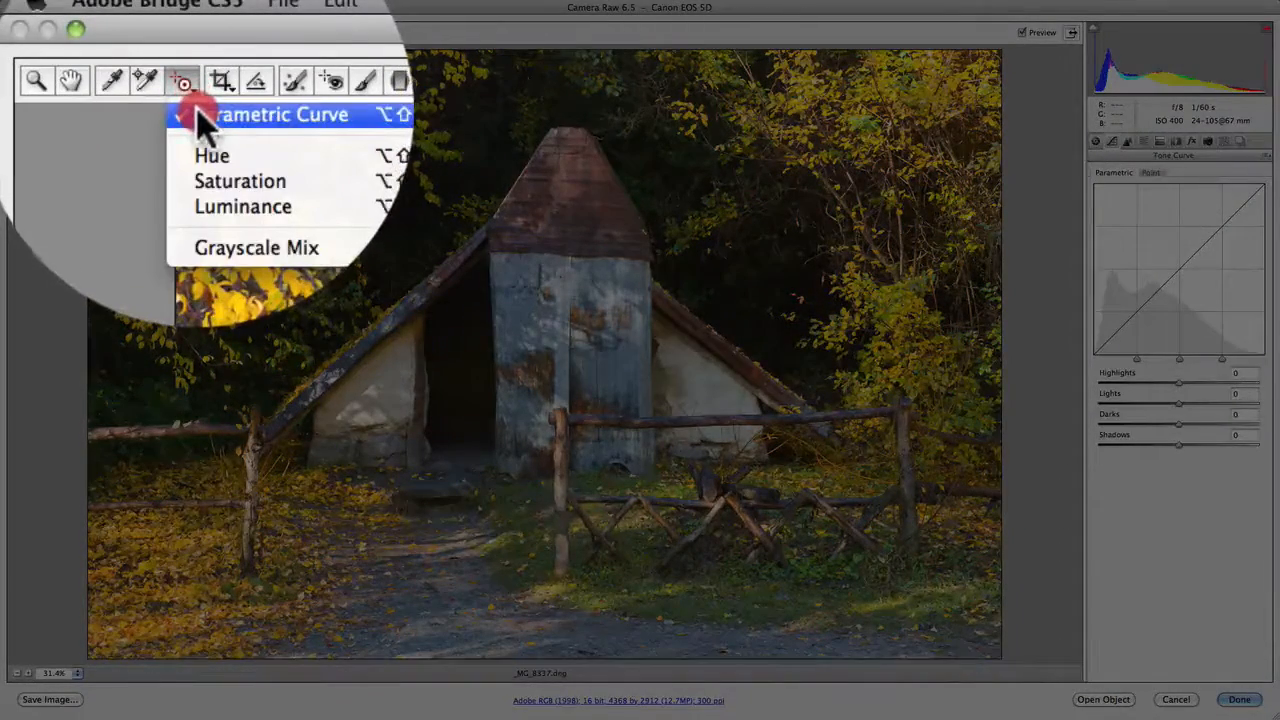
{"action": "mouse_move", "coordinate": [208, 164]}
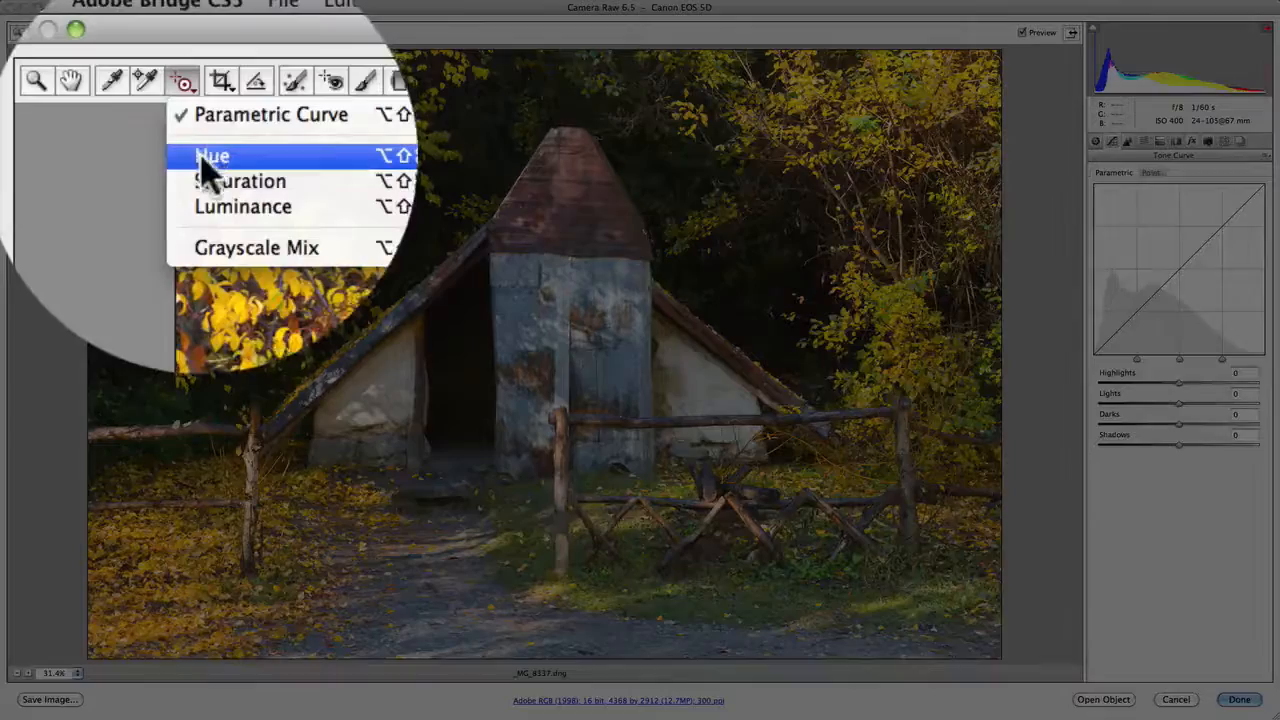
{"action": "left_click", "coordinate": [210, 156]}
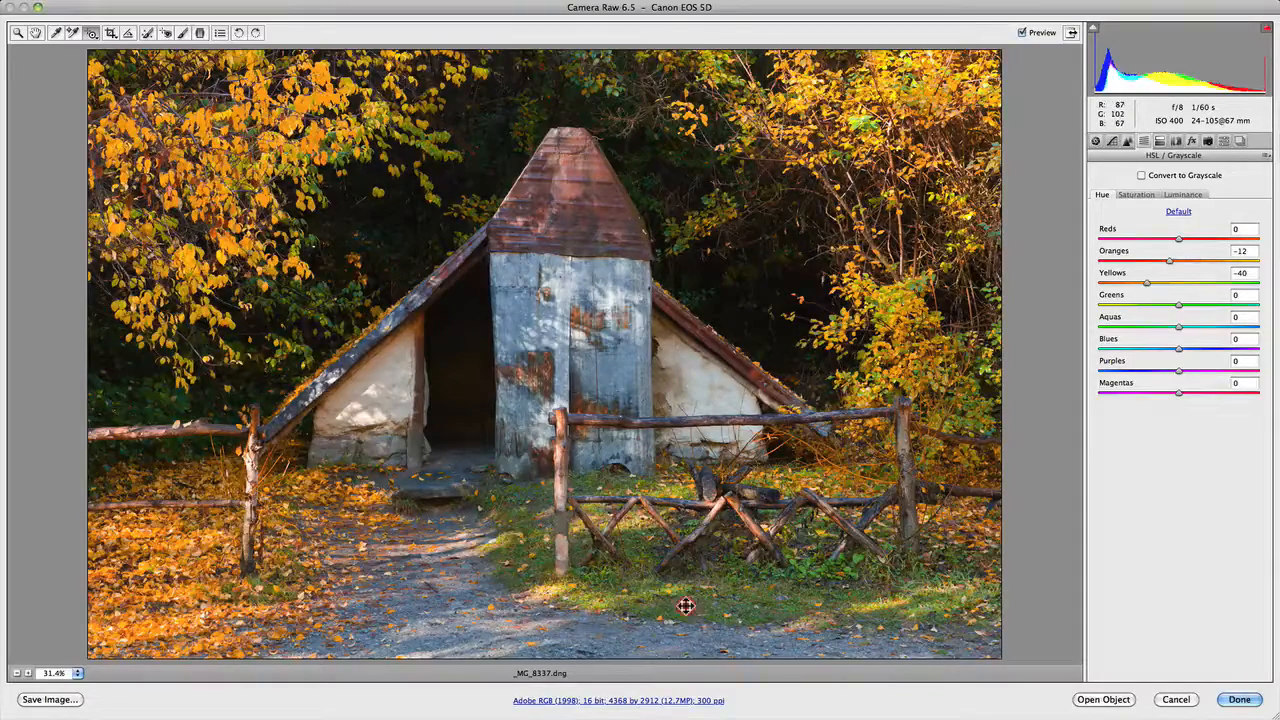
- Shift the grass hue by dragging on it, then toggle Preview to compare with the original
{"action": "left_click_drag", "start_coordinate": [1178, 304], "coordinate": [1192, 304]}
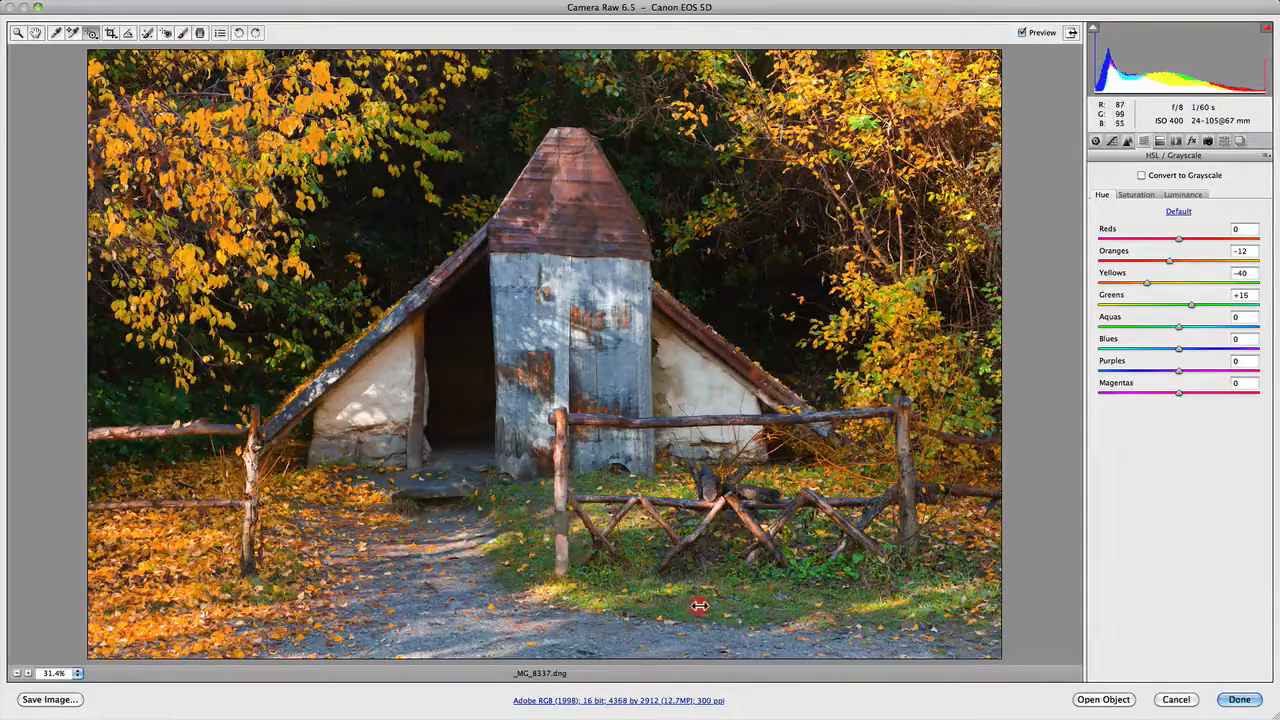
{"action": "left_click_drag", "start_coordinate": [1192, 304], "coordinate": [1208, 304]}
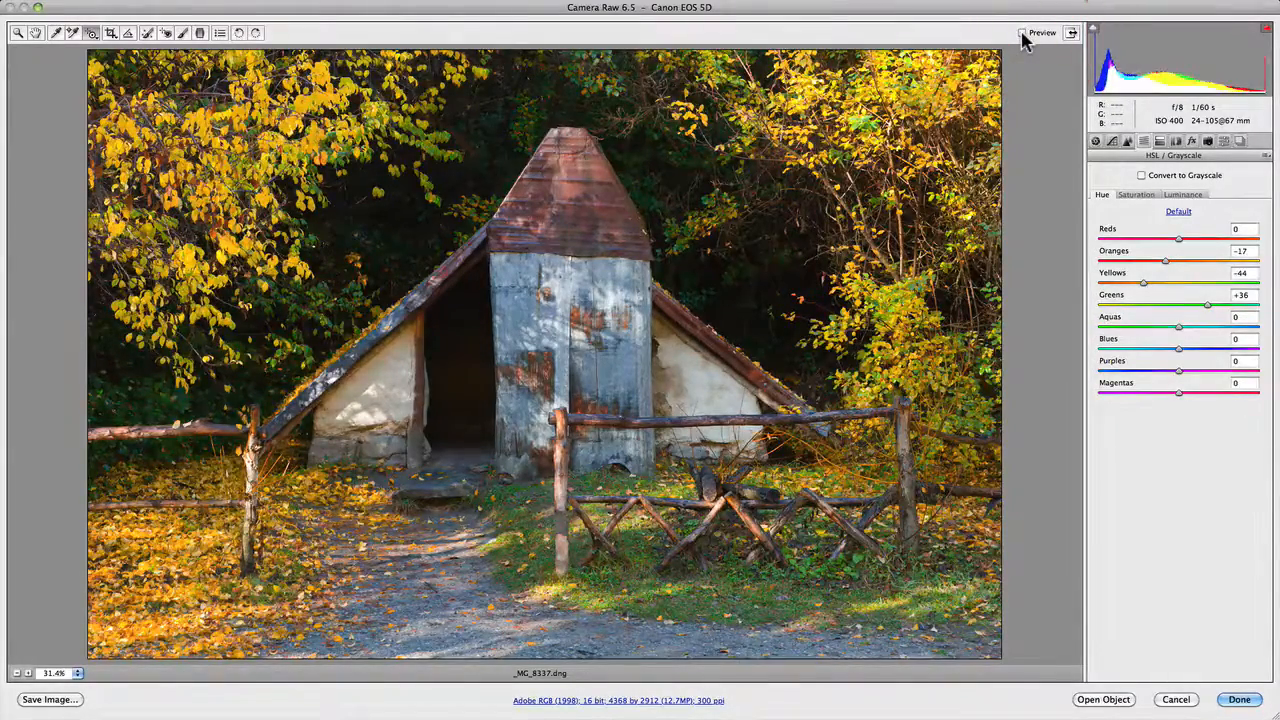
{"action": "left_click", "coordinate": [1018, 34]}
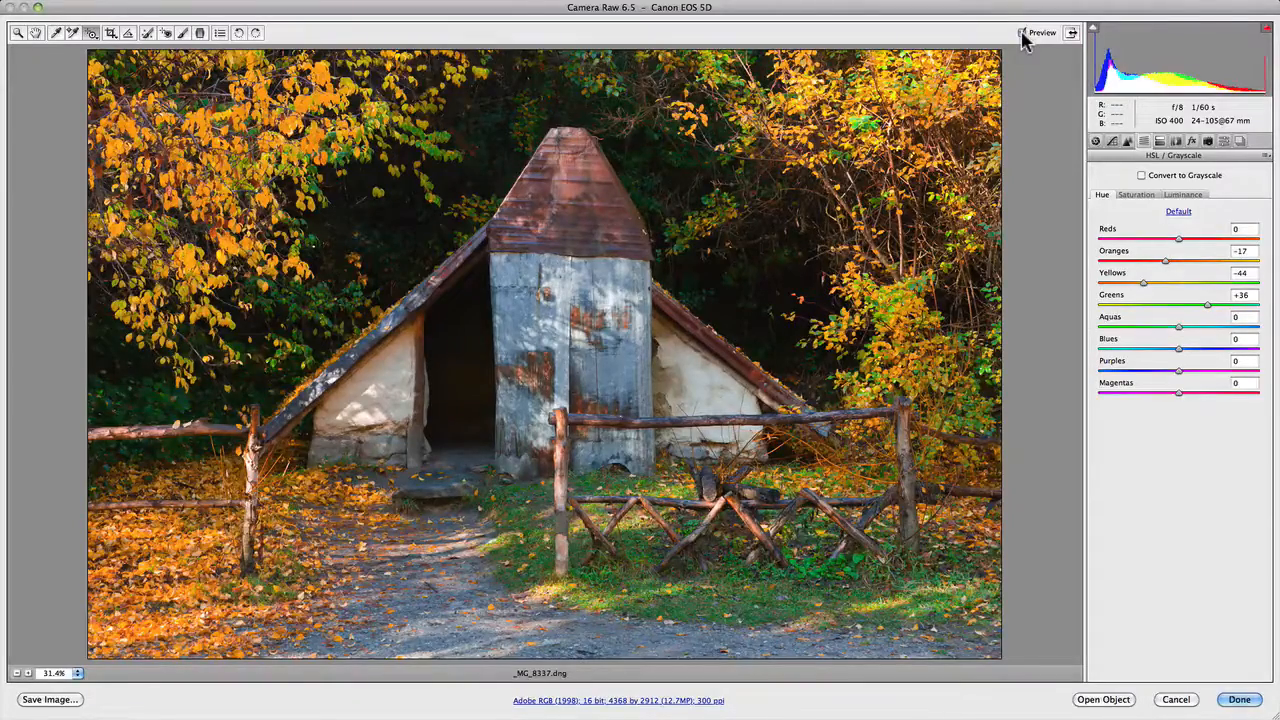
{"action": "left_click", "coordinate": [1024, 32]}
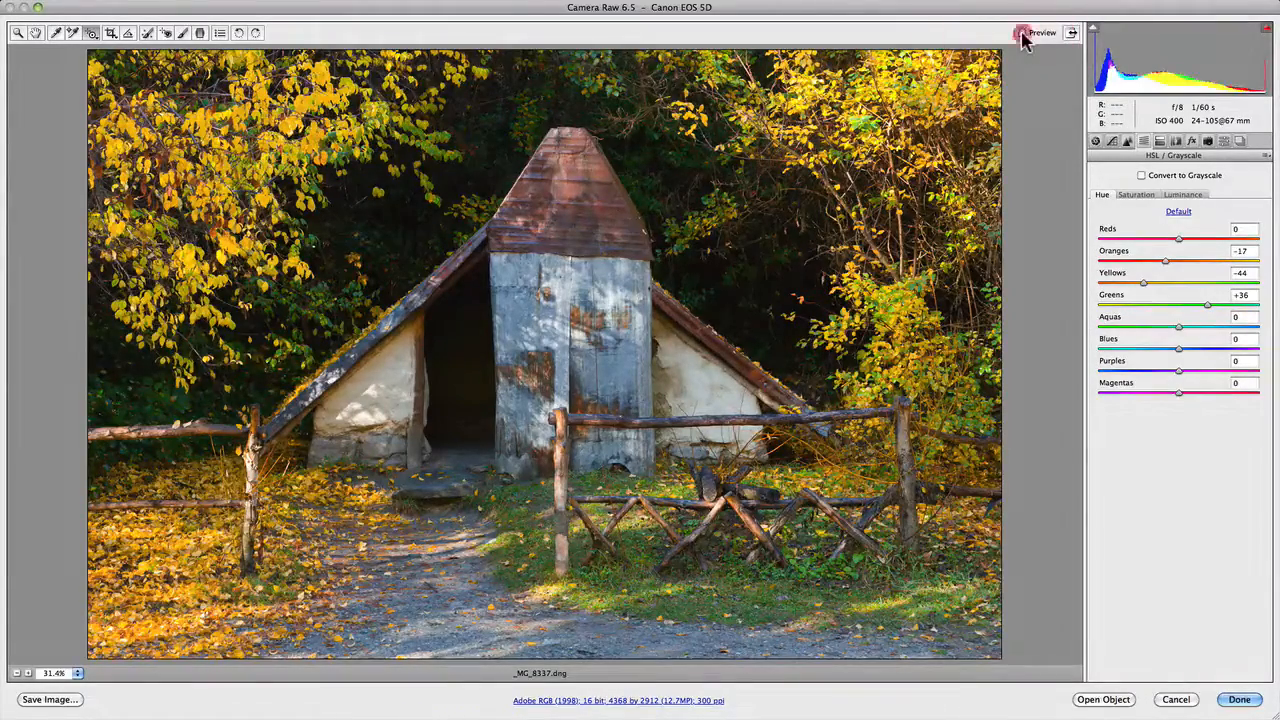
{"action": "left_click", "coordinate": [1018, 32]}
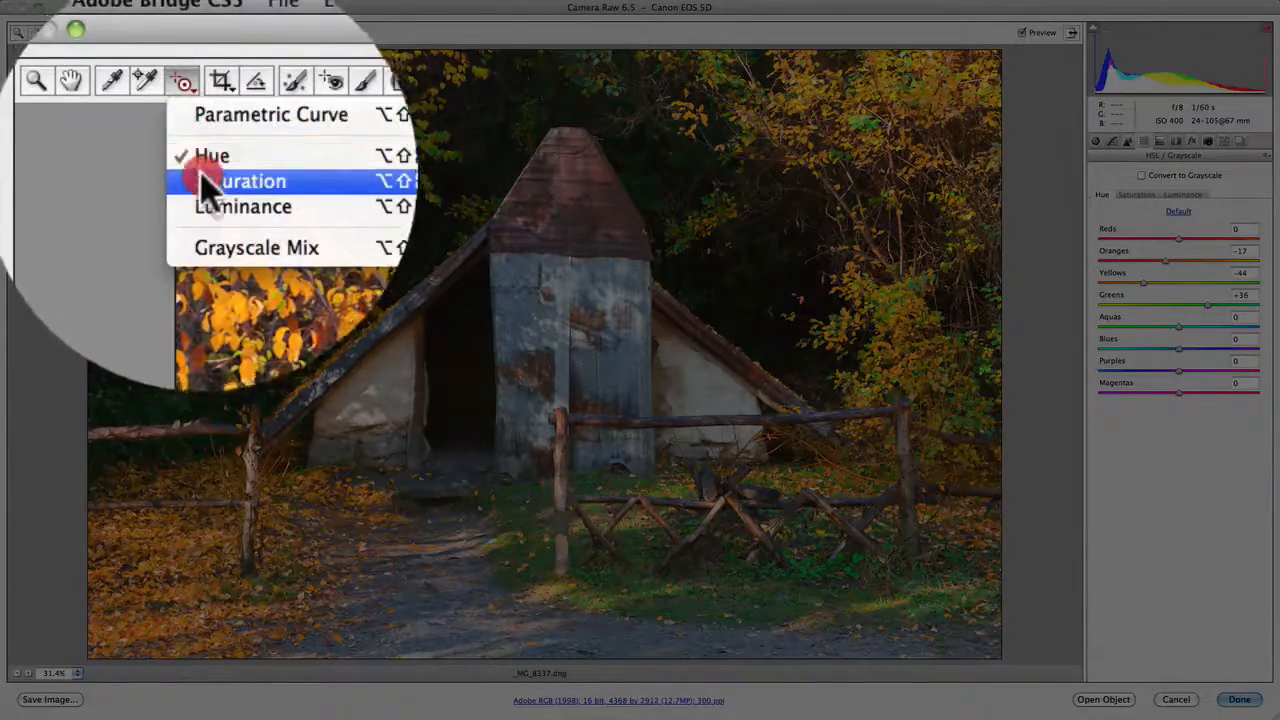
- In Saturation mode, boost the Greens strongly by dragging on the grass and compare with Preview
{"action": "left_click", "coordinate": [244, 180]}
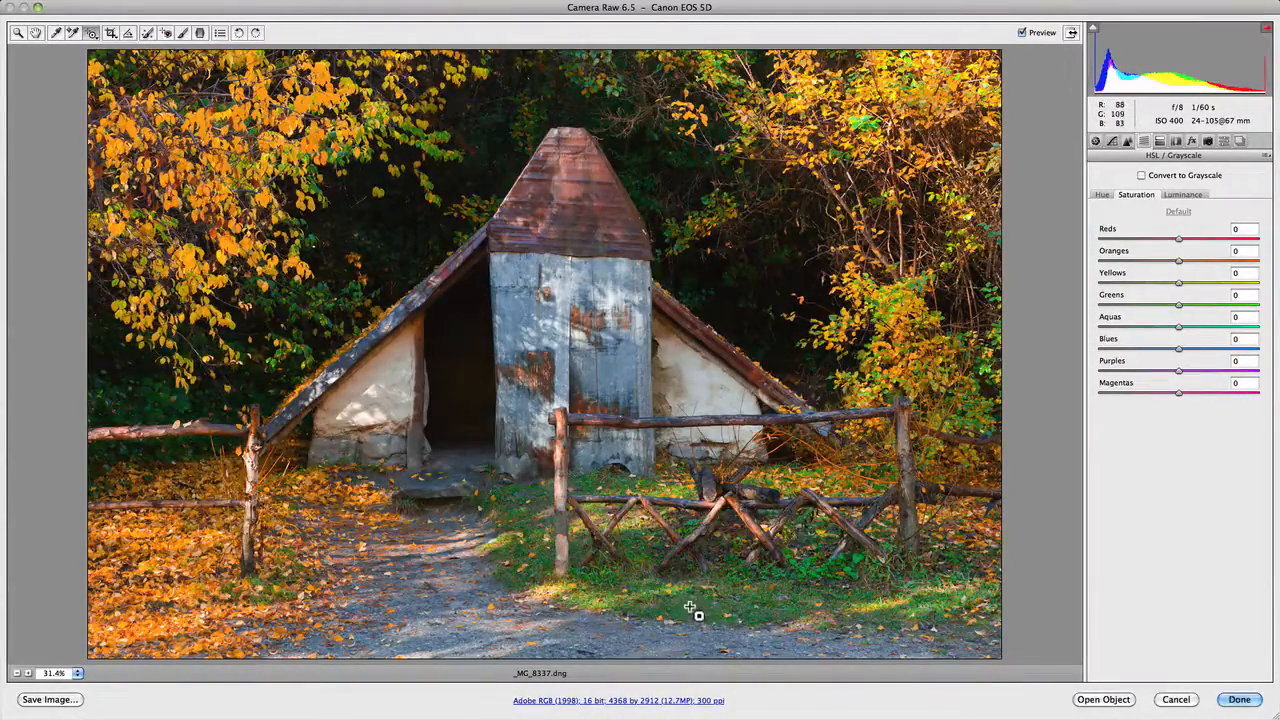
{"action": "left_click_drag", "start_coordinate": [1178, 304], "coordinate": [1164, 304]}
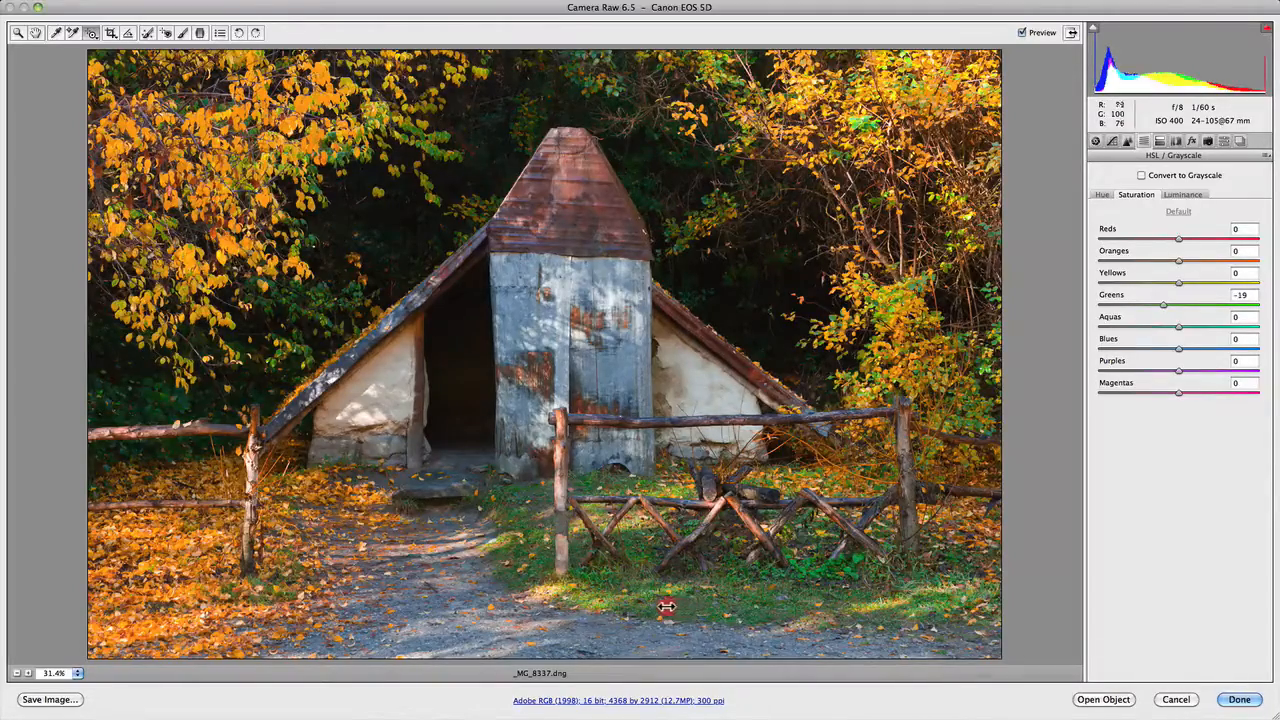
{"action": "left_click_drag", "start_coordinate": [1164, 304], "coordinate": [1208, 304]}
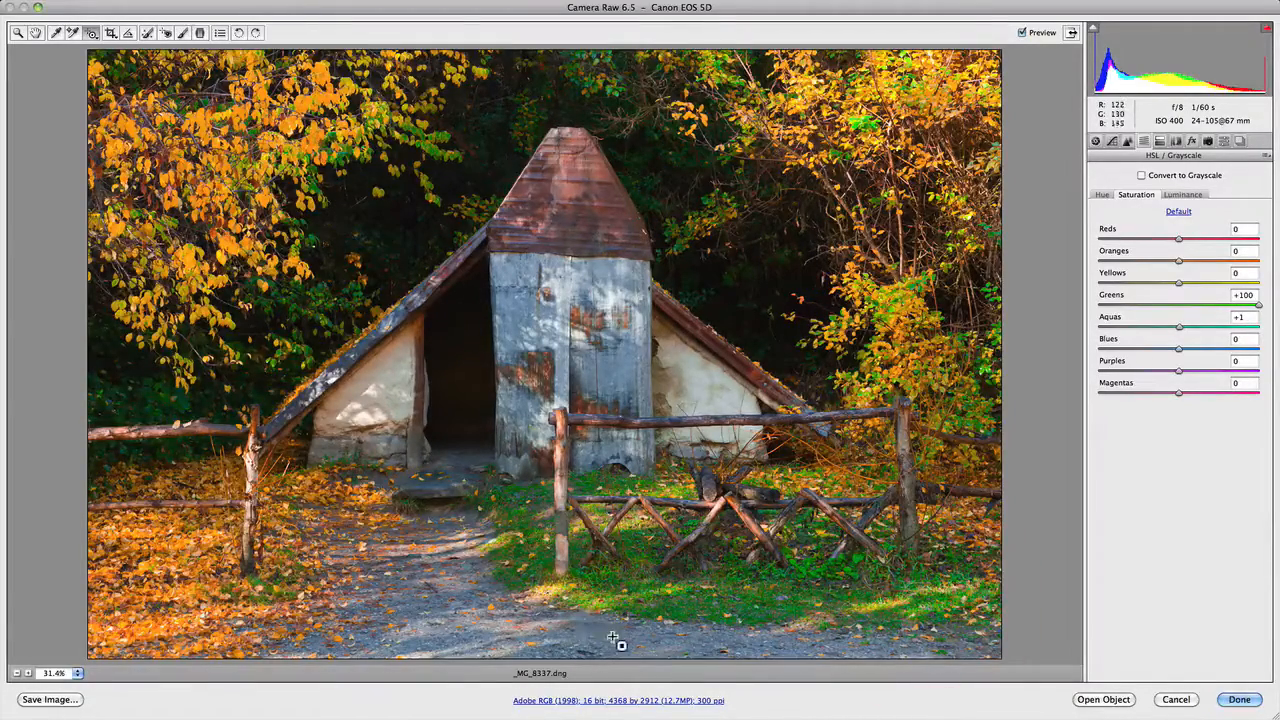
{"action": "mouse_move", "coordinate": [518, 344]}
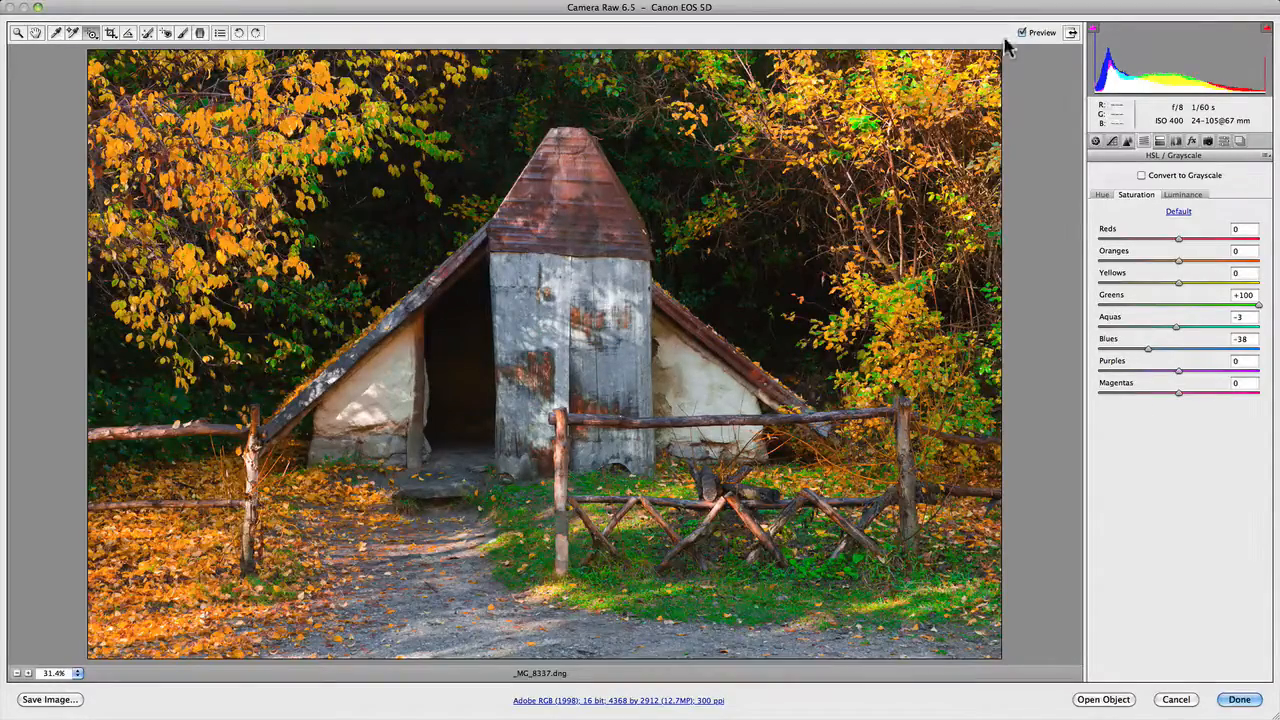
{"action": "left_click", "coordinate": [1012, 32]}
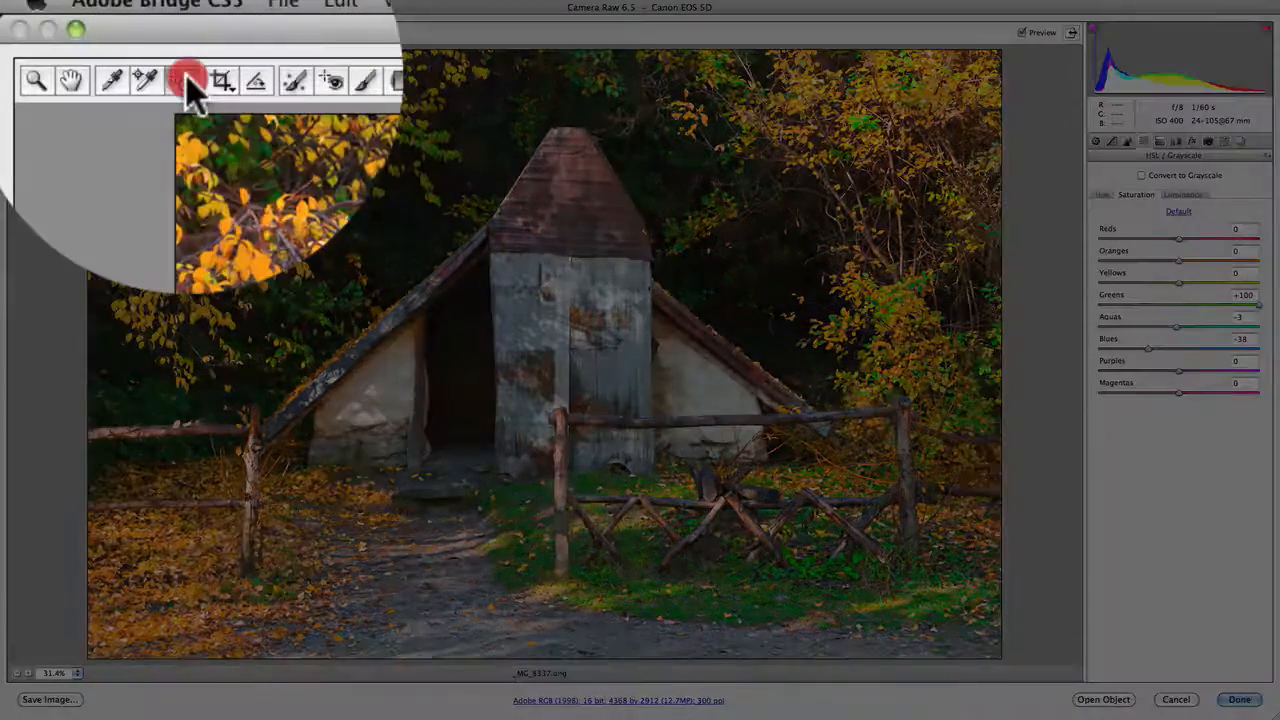
- In Grayscale Mix mode, darken the Blues and Aquas by dragging down on the hut wall
{"action": "left_click", "coordinate": [184, 78]}
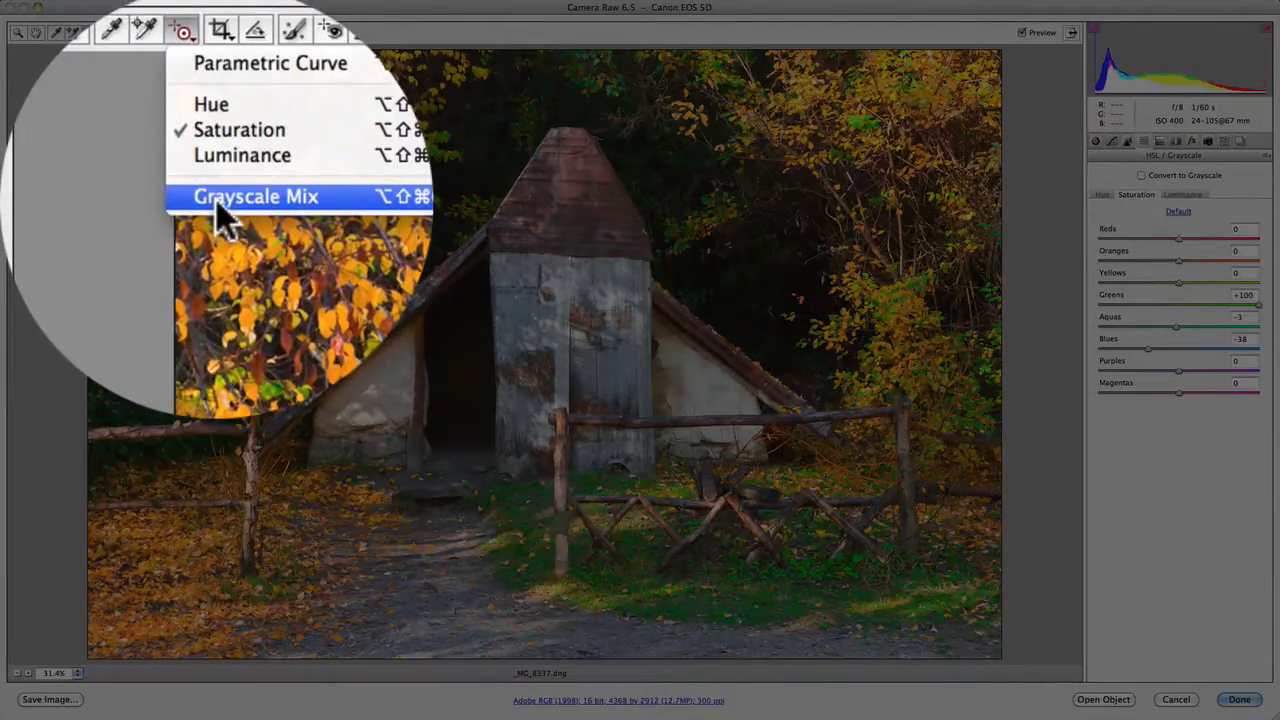
{"action": "left_click", "coordinate": [256, 196]}
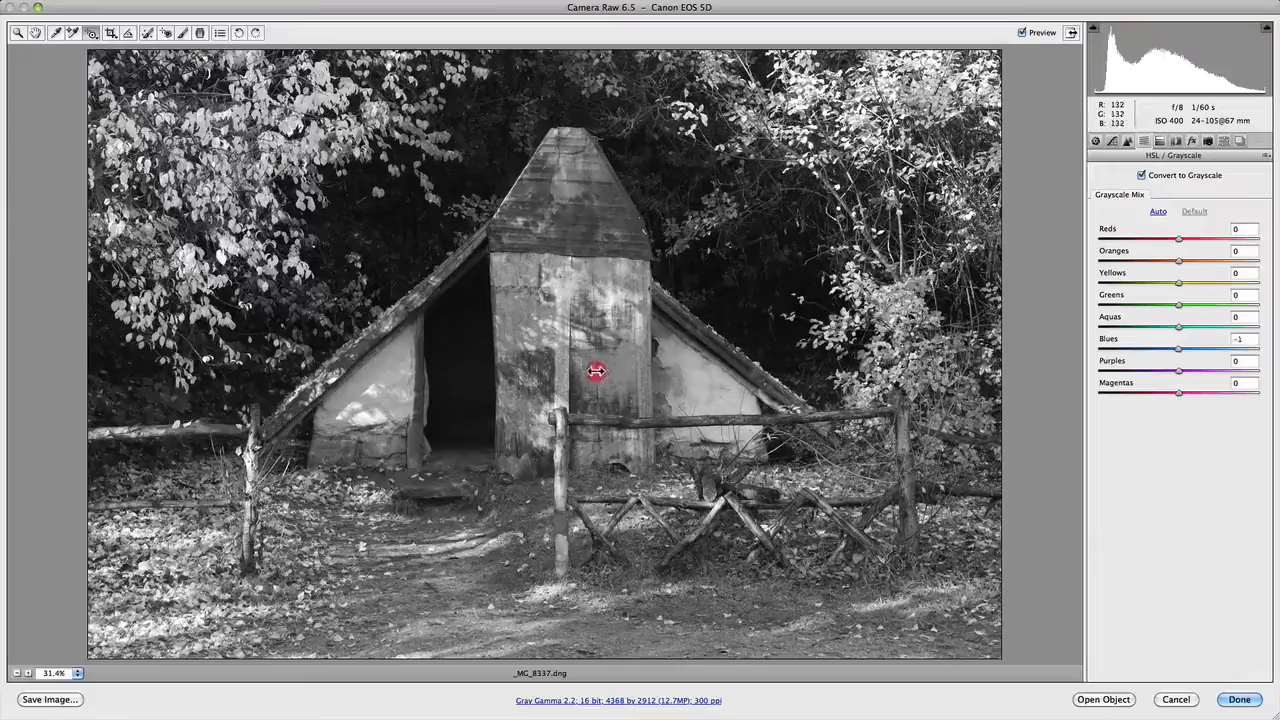
{"action": "left_click_drag", "start_coordinate": [596, 370], "coordinate": [566, 370]}
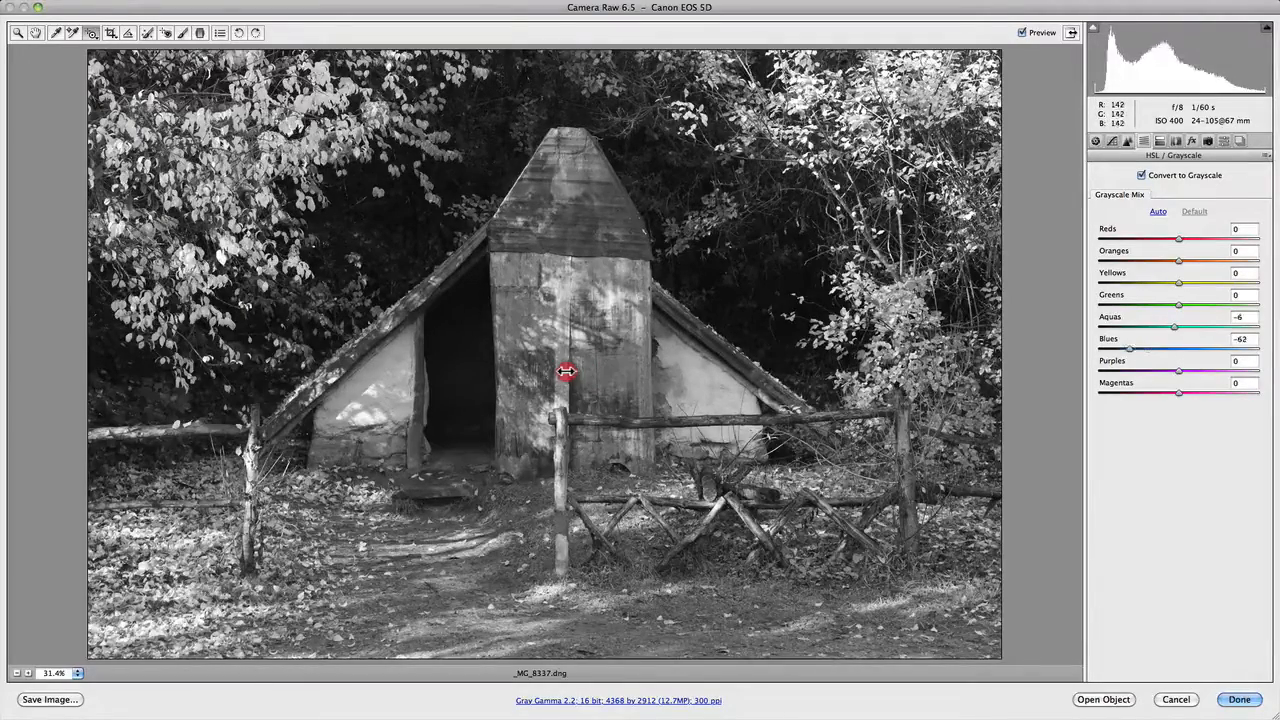
{"action": "left_click_drag", "start_coordinate": [568, 372], "coordinate": [550, 380]}
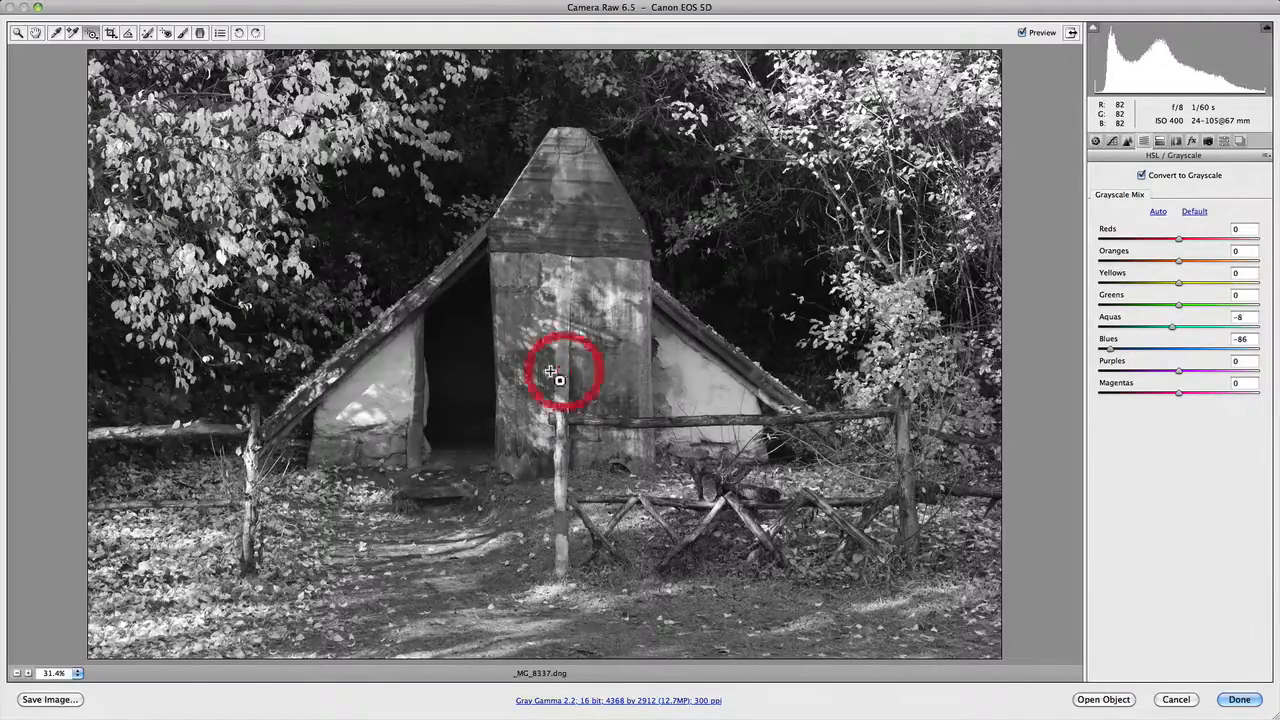